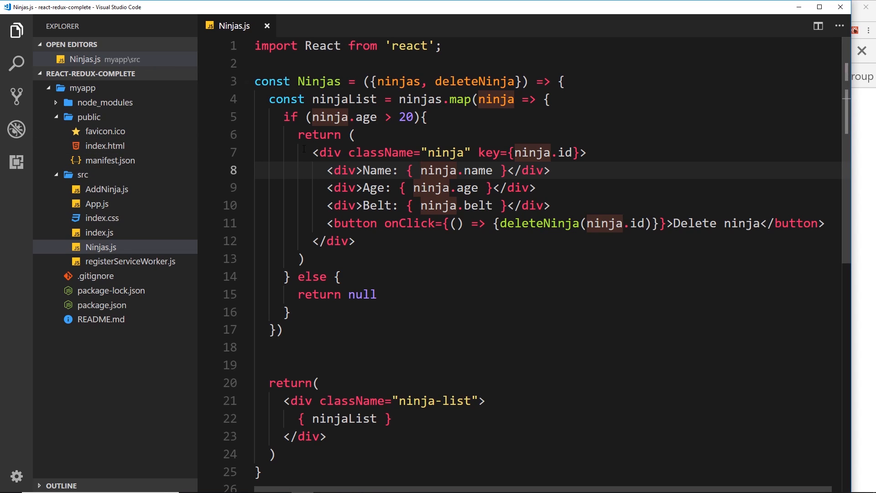
pyautogui.moveTo(83, 175)
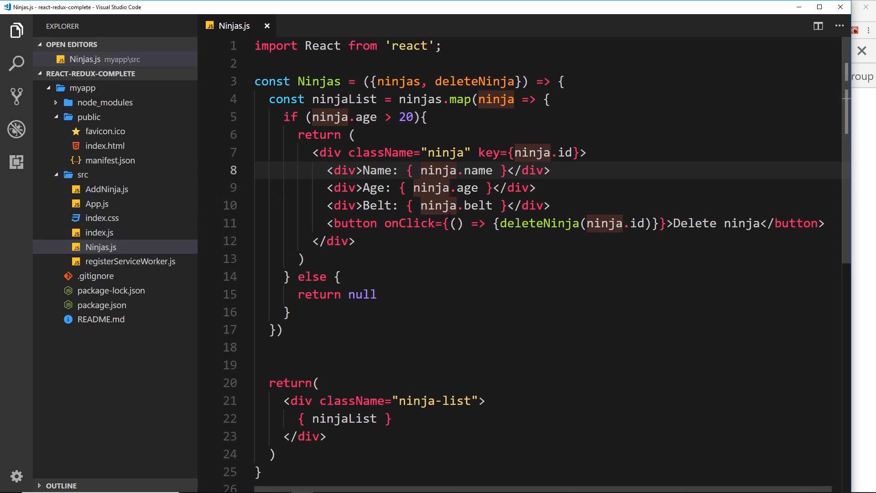
# Create Ninjas.css in src with a body rule setting background: pink.
pyautogui.rightClick(83, 174)
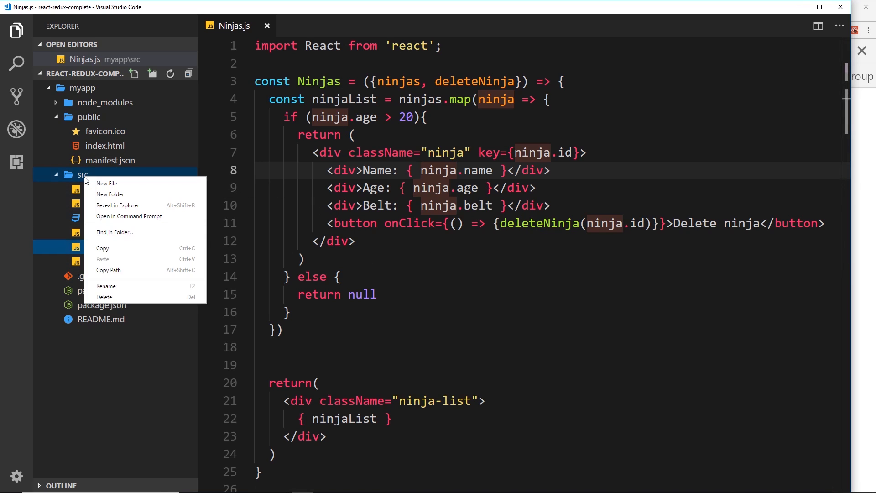
pyautogui.click(107, 183)
pyautogui.write('b')
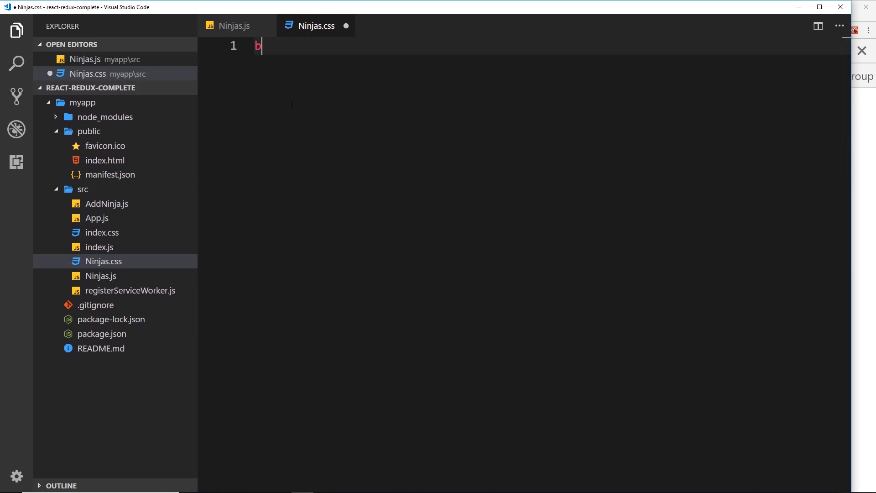
pyautogui.write('ody{}')
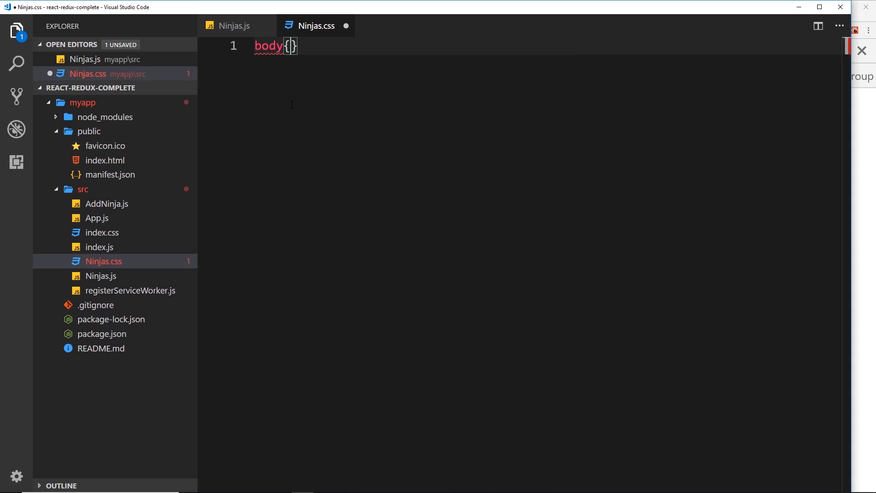
pyautogui.write('background:')
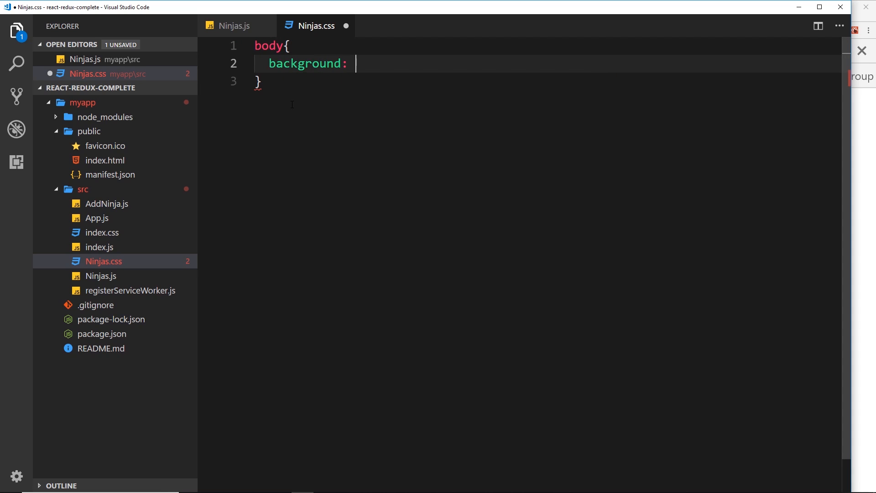
pyautogui.write('pink;')
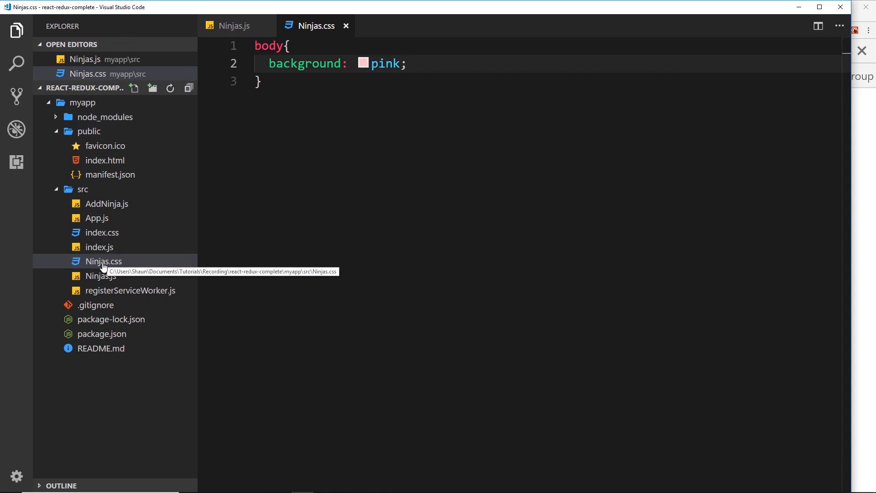
pyautogui.moveTo(111, 263)
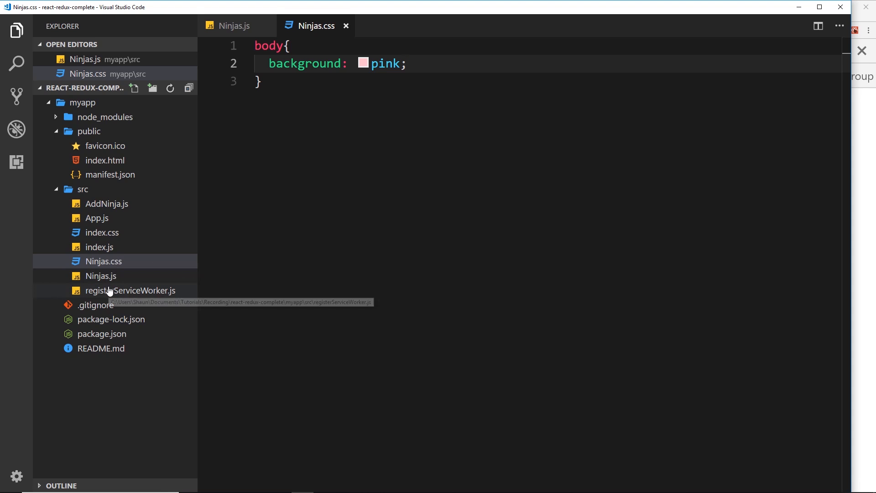
# Add import './Ninjas.css' on line 2 of Ninjas.js.
pyautogui.click(233, 26)
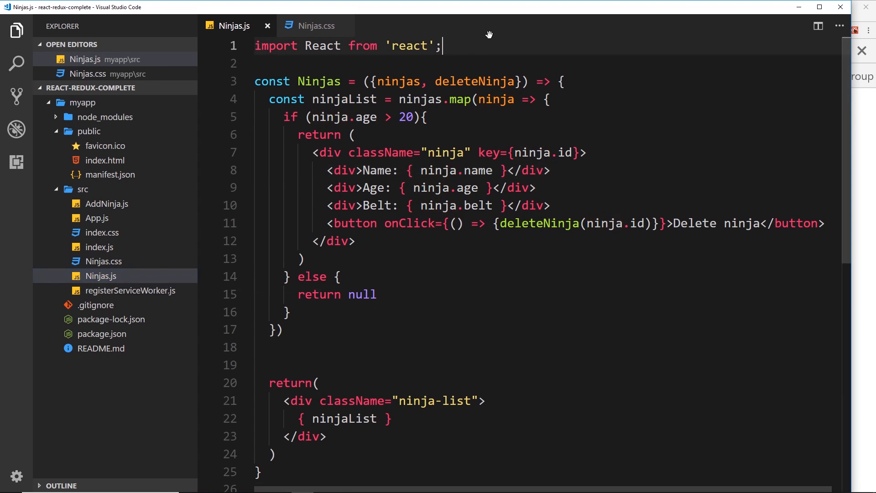
pyautogui.write('import')
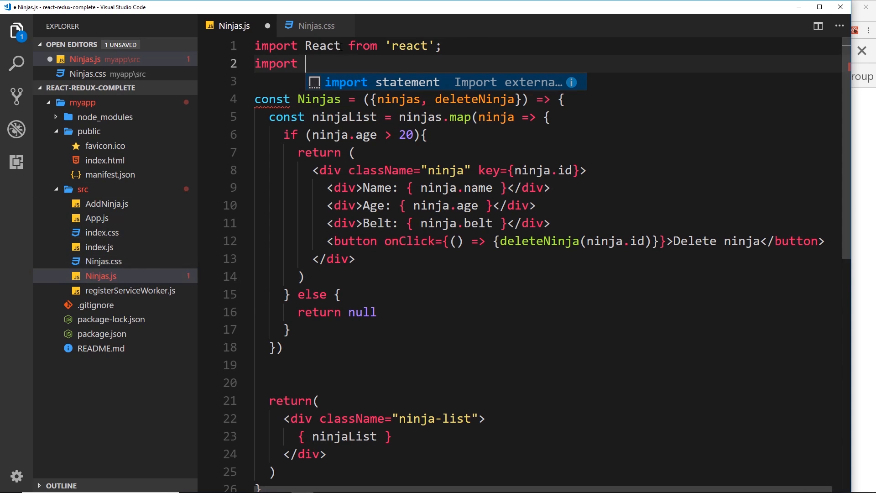
pyautogui.press('Escape')
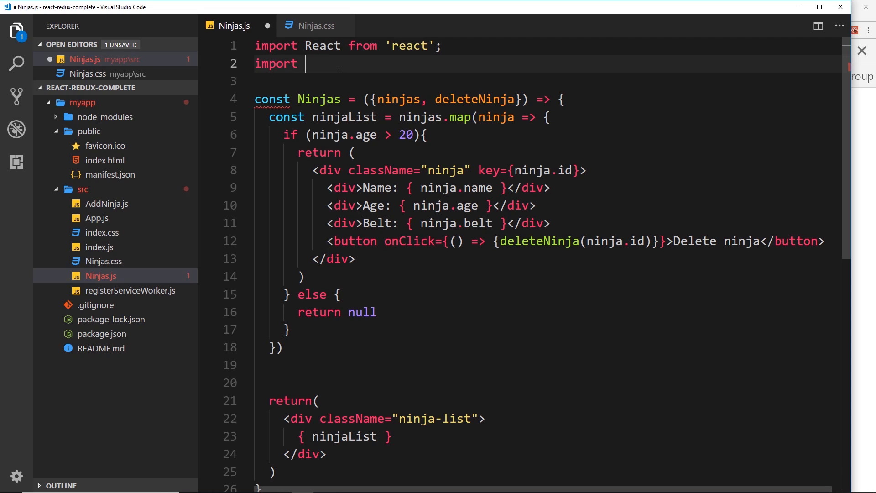
pyautogui.write("'./")
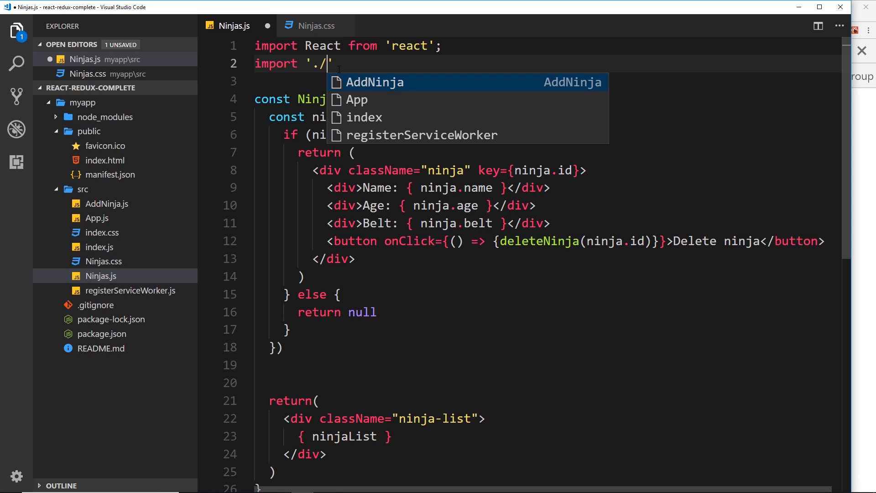
pyautogui.write('Ninjas.c')
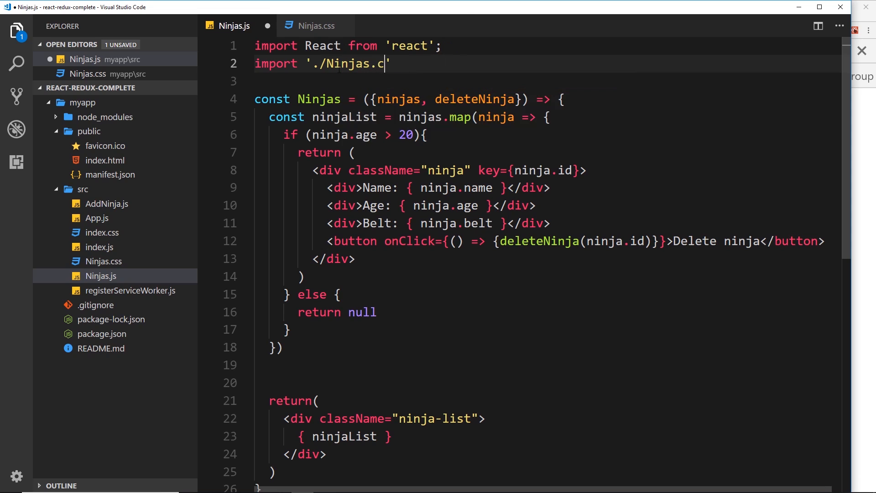
pyautogui.write('ss')
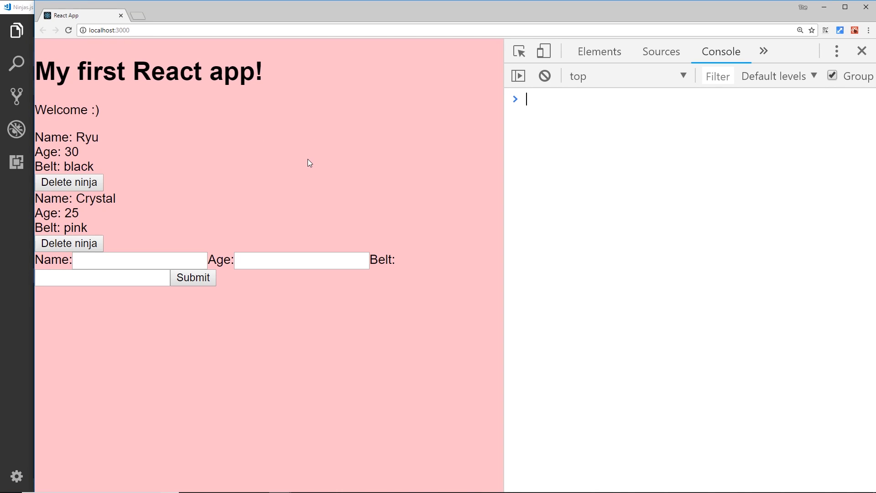
pyautogui.moveTo(333, 173)
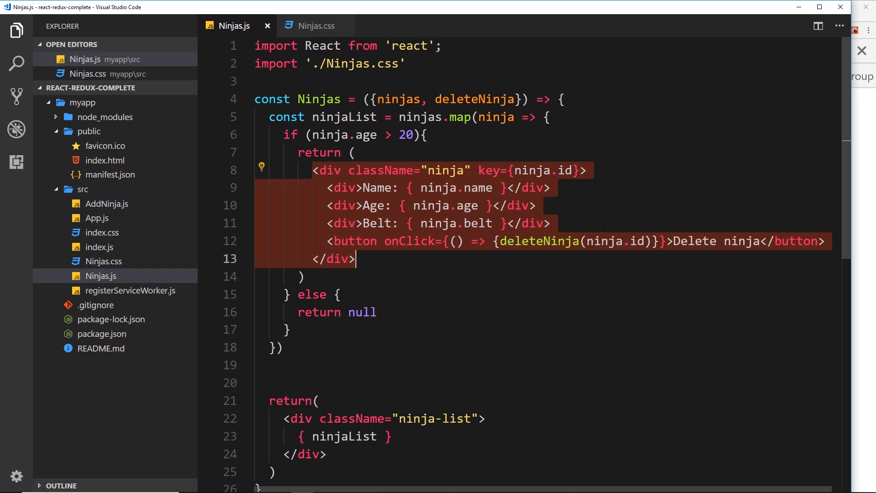
pyautogui.moveTo(243, 217)
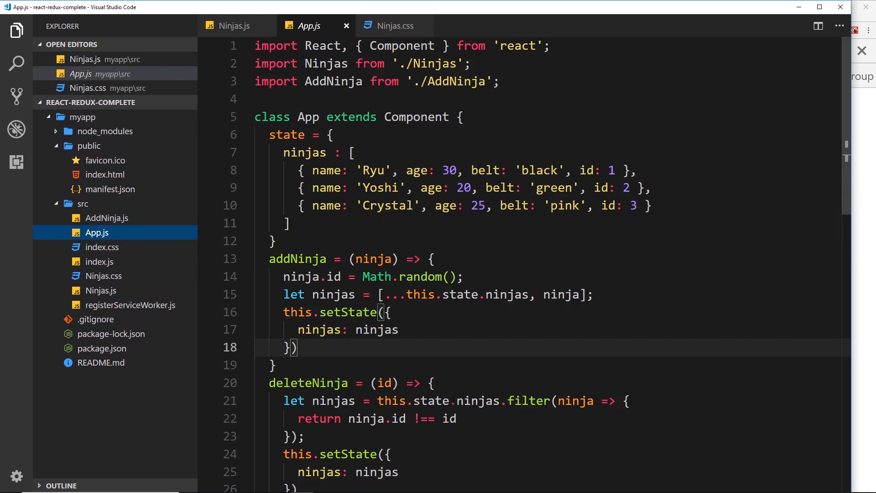
# Scroll through App.js, then show AddNinja.js with its Name, Age, Belt form.
pyautogui.scroll(-3)
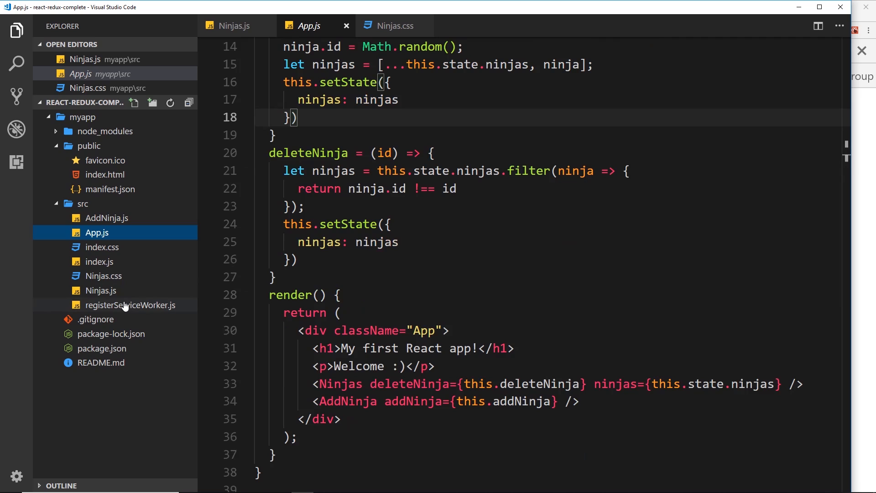
pyautogui.click(104, 217)
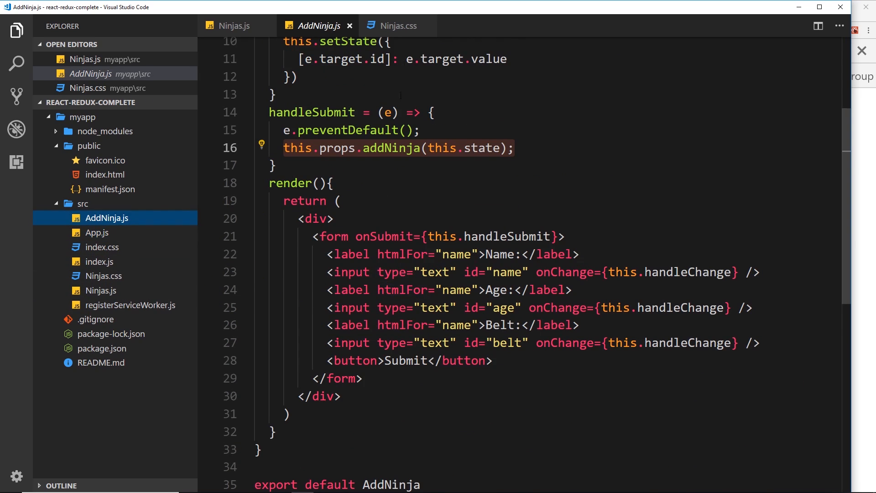
# Add a form rule with background: #fff and padding: 20px to Ninjas.css and save.
pyautogui.click(397, 26)
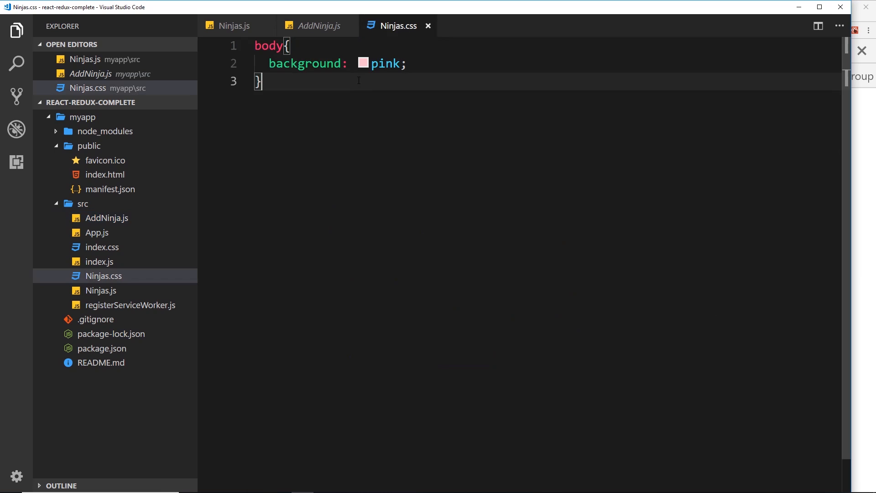
pyautogui.write('form{')
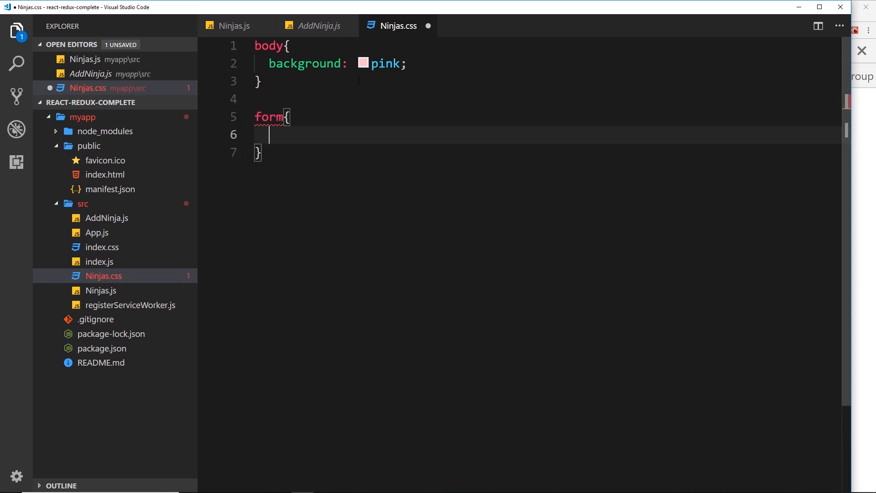
pyautogui.write('backgroun')
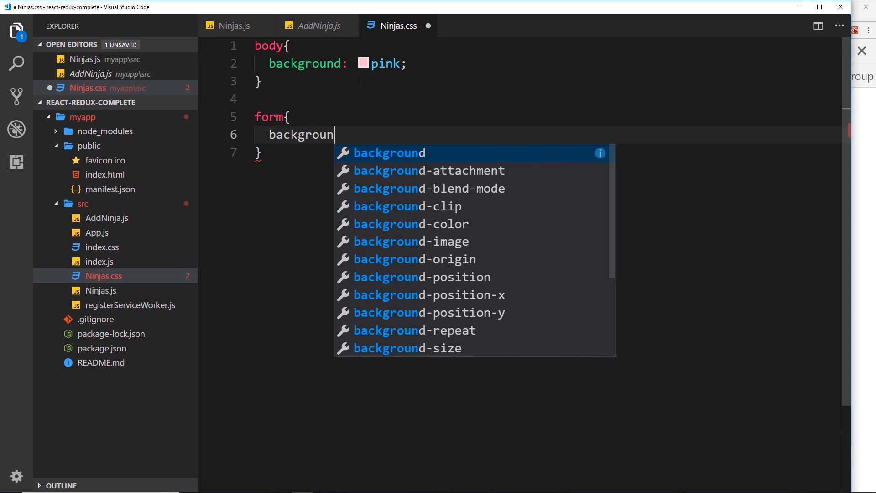
pyautogui.write(': #fff')
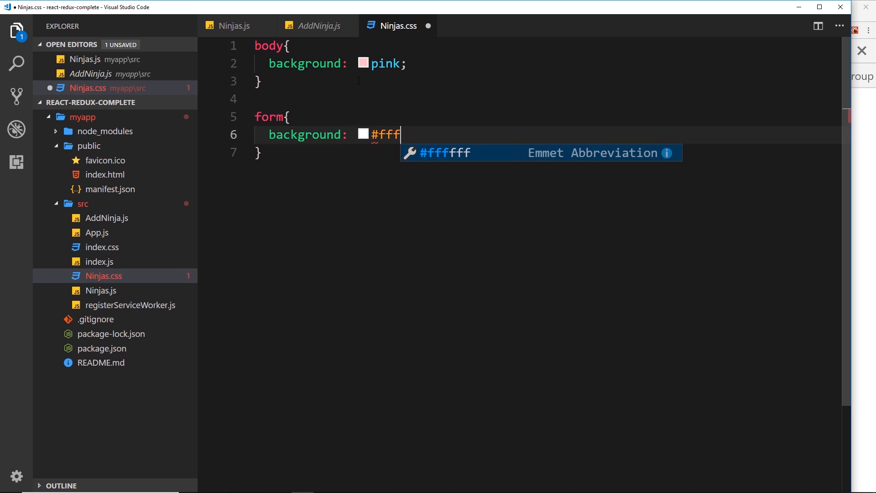
pyautogui.write('padding: 20px;')
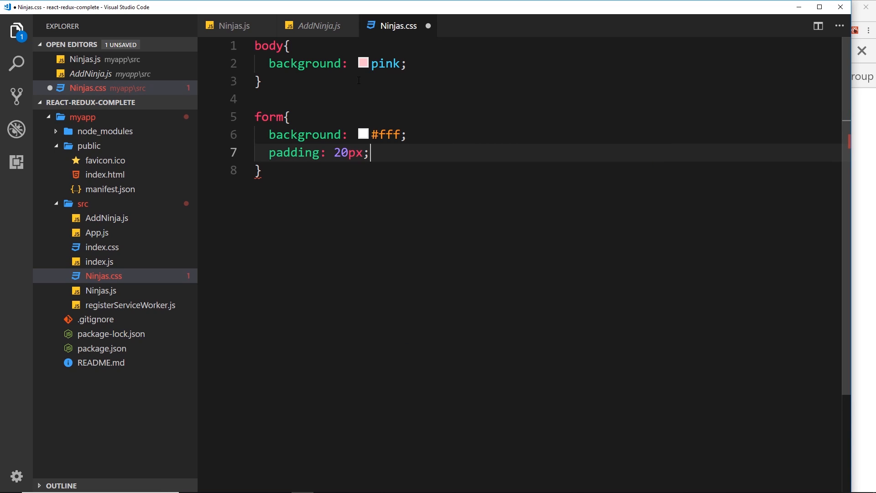
pyautogui.press('ctrl+s')
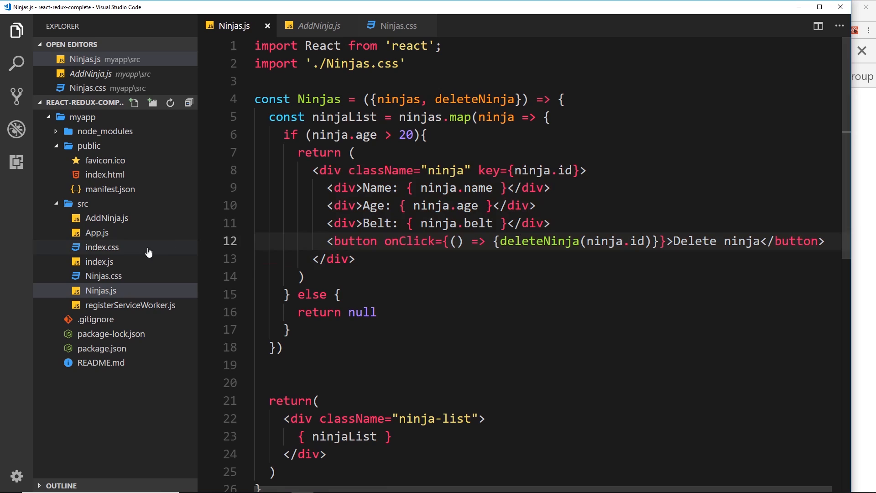
# Review AddNinja.js, then return to the Ninjas.js component source.
pyautogui.click(106, 218)
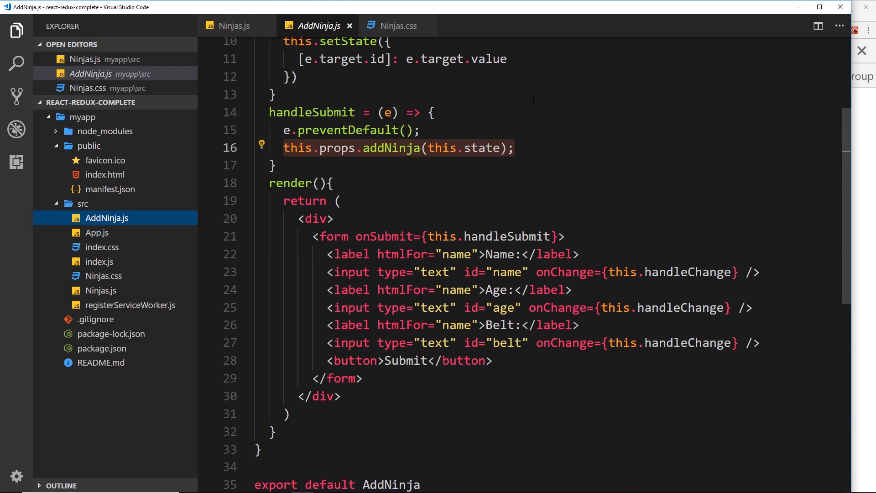
pyautogui.click(235, 26)
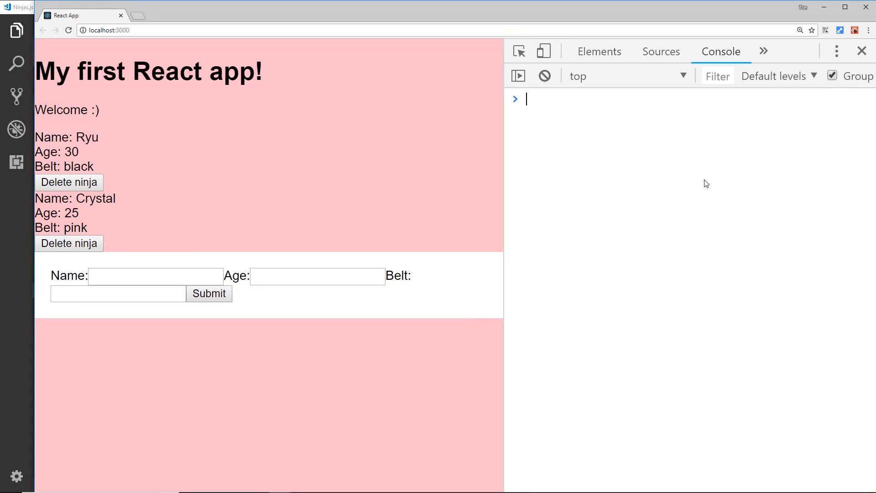
pyautogui.moveTo(441, 253)
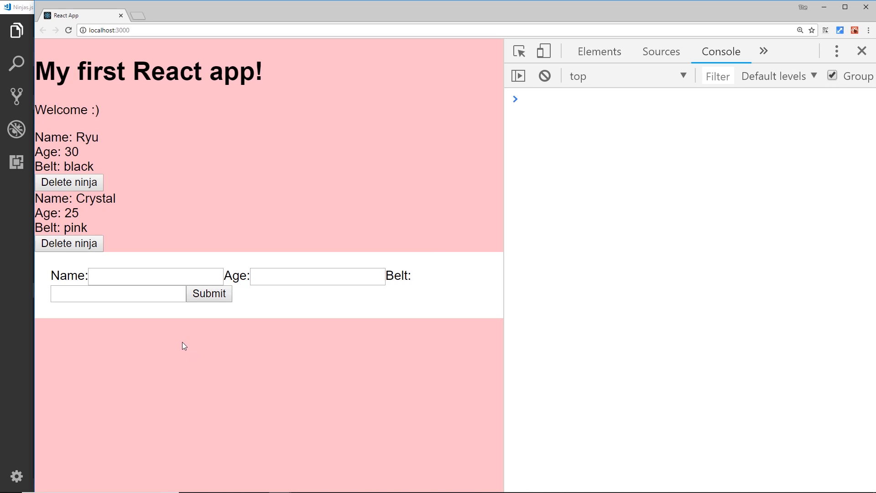
pyautogui.moveTo(223, 335)
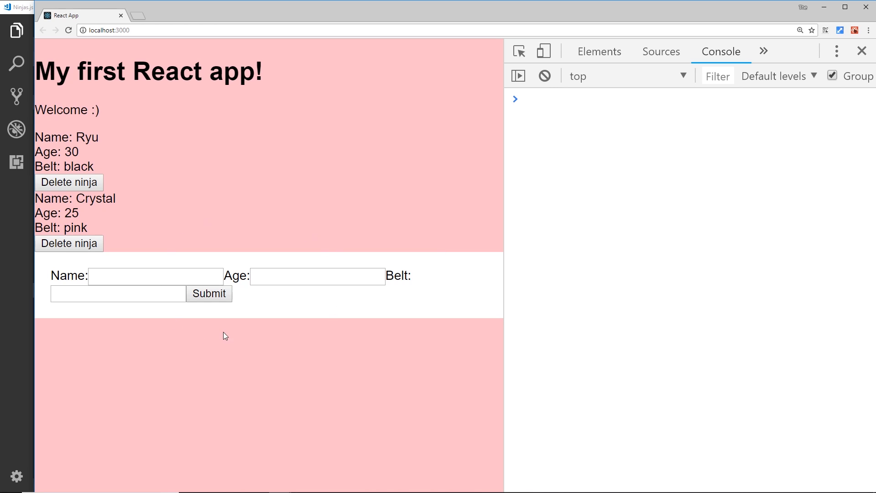
pyautogui.moveTo(243, 311)
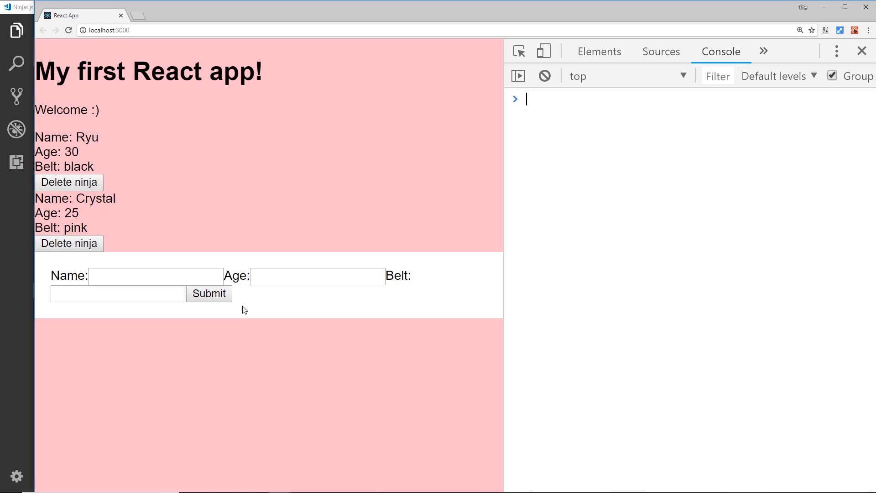
pyautogui.moveTo(12, 283)
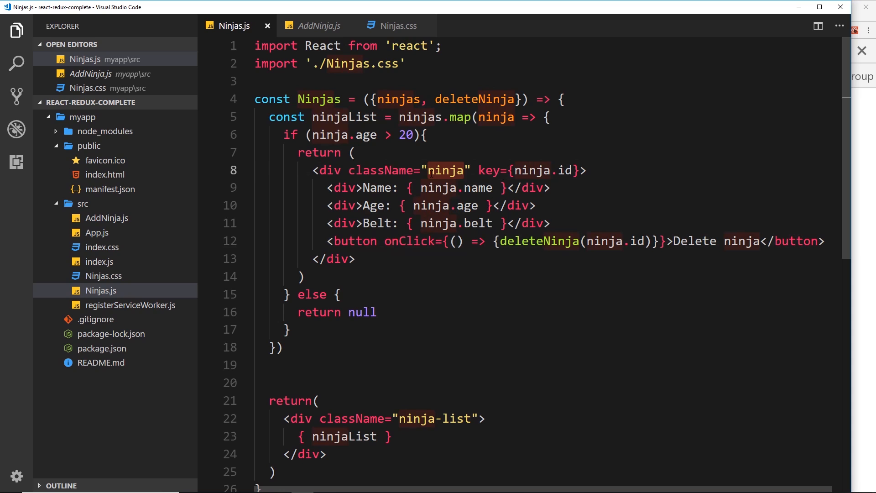
# Scope the form rule as .ninjas form, verify the class in Ninjas.js, and save.
pyautogui.click(317, 26)
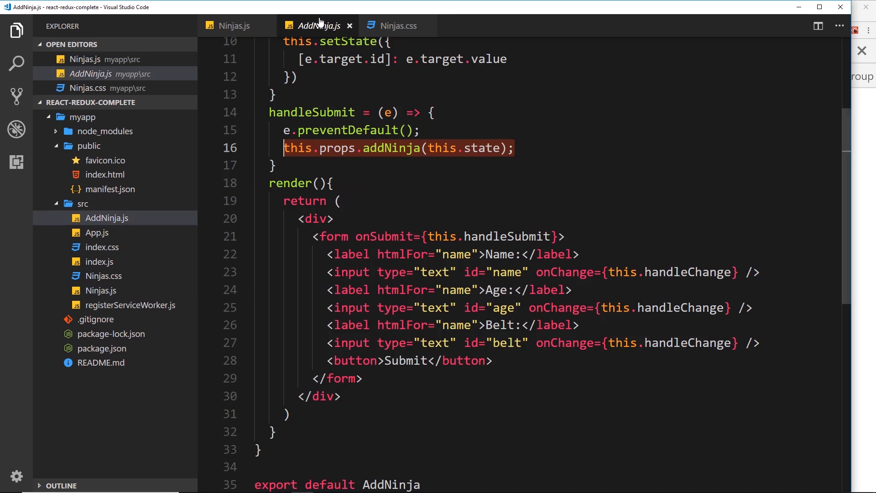
pyautogui.click(398, 26)
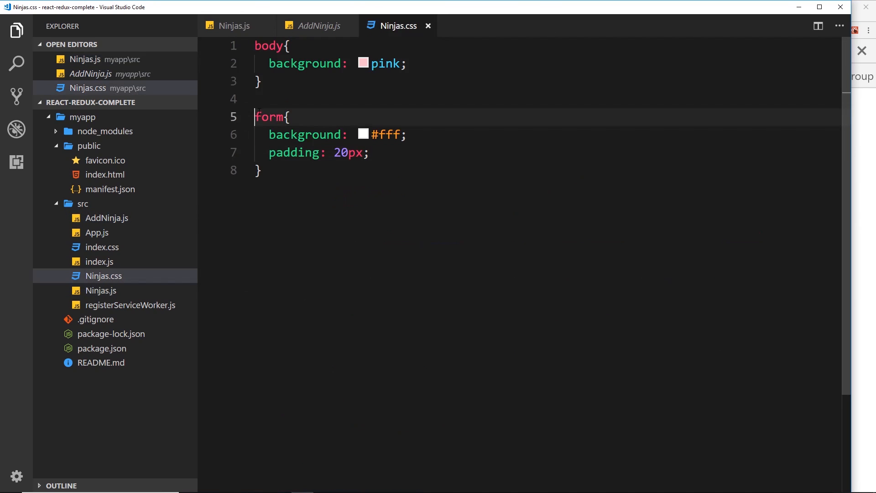
pyautogui.write('.ninjas')
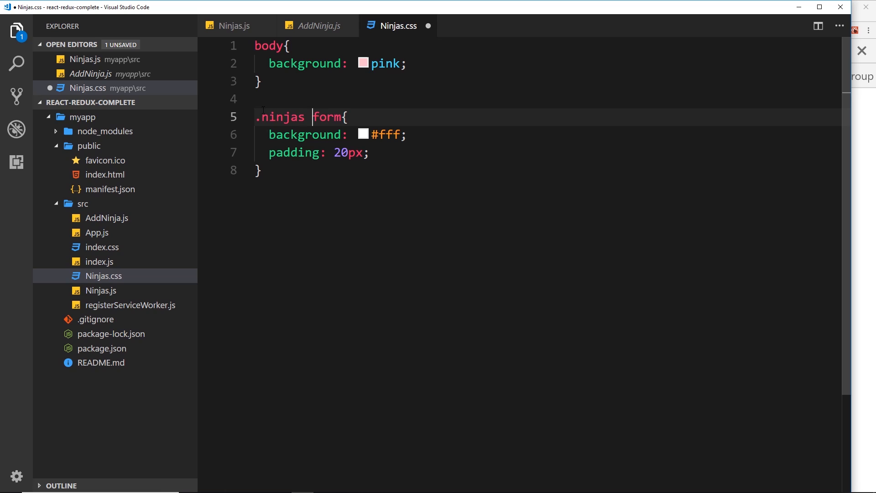
pyautogui.doubleClick(327, 117)
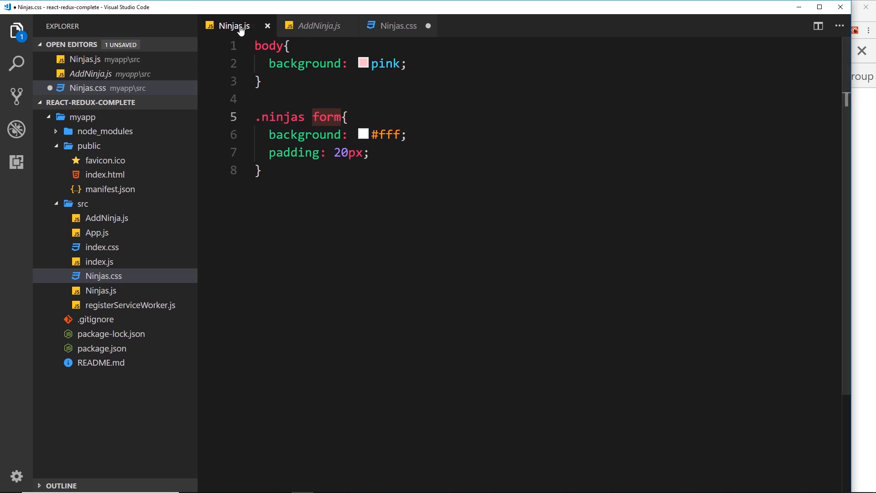
pyautogui.click(234, 26)
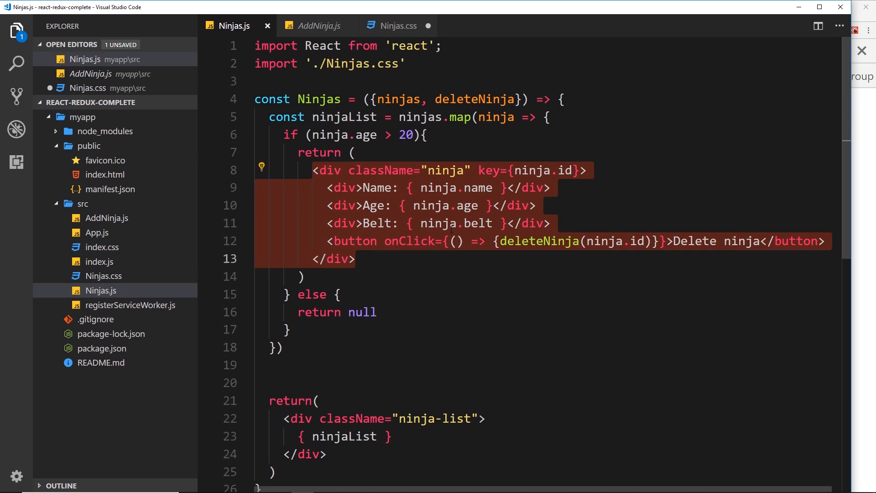
pyautogui.click(397, 26)
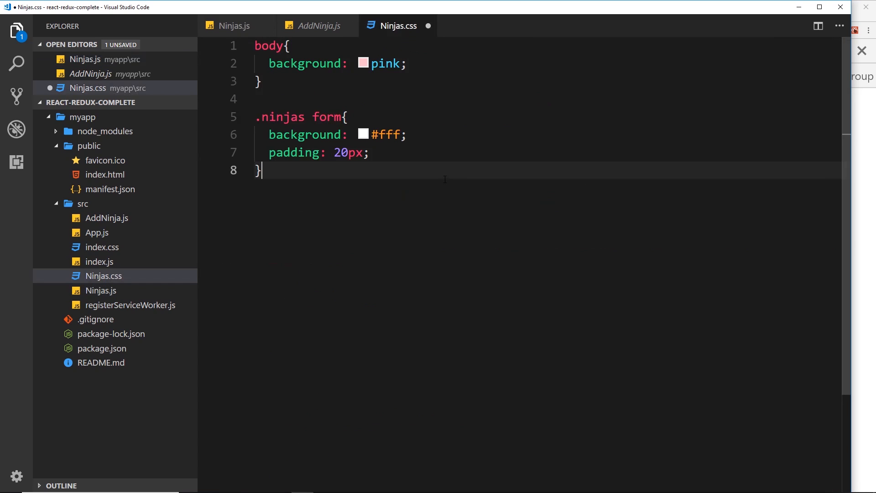
pyautogui.press('ctrl+s')
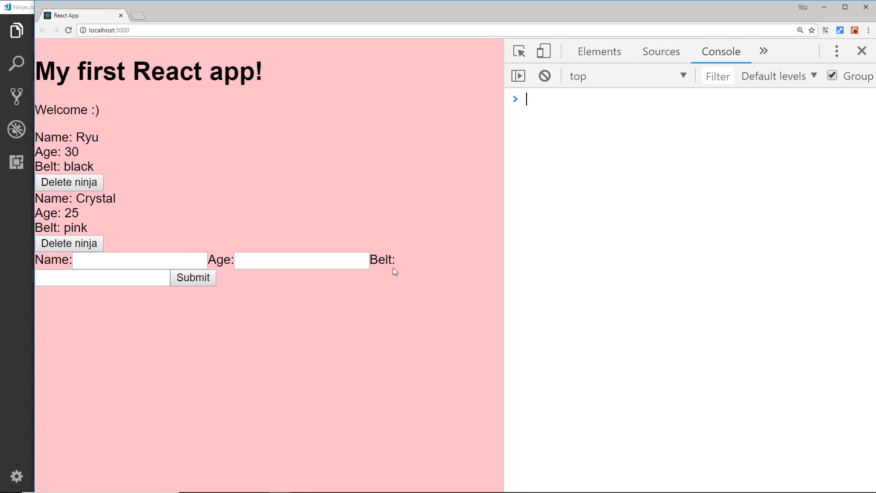
pyautogui.moveTo(407, 259)
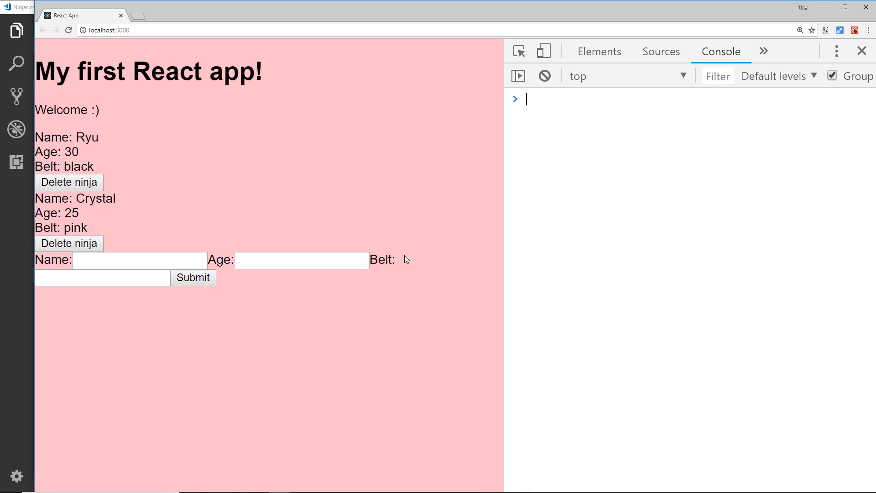
pyautogui.moveTo(25, 280)
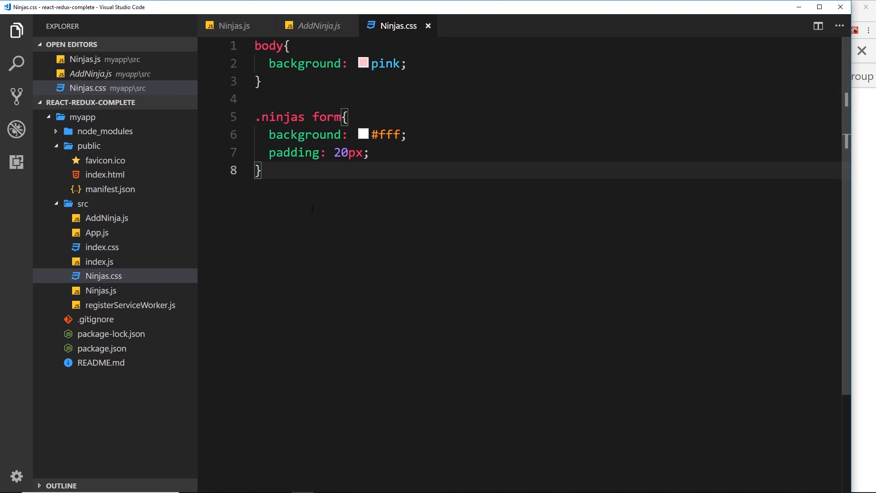
# Add transition: all 1s under background: pink in the body rule and save.
pyautogui.click(408, 63)
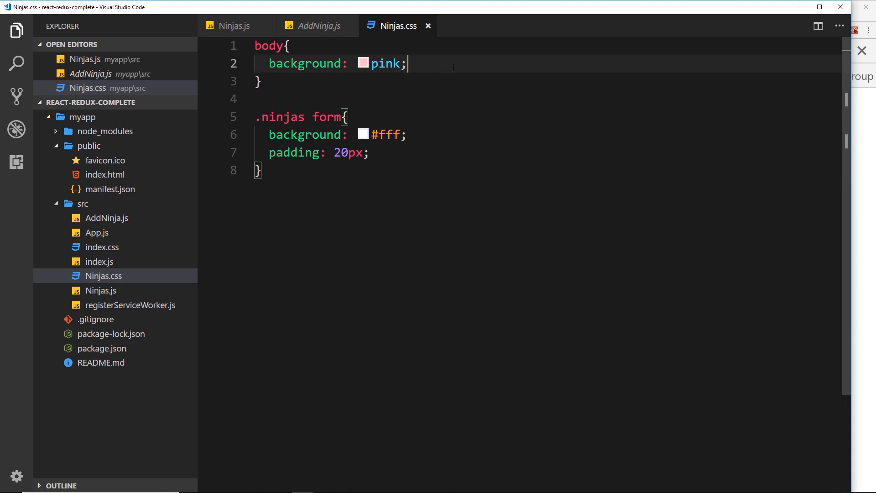
pyautogui.write('transition:')
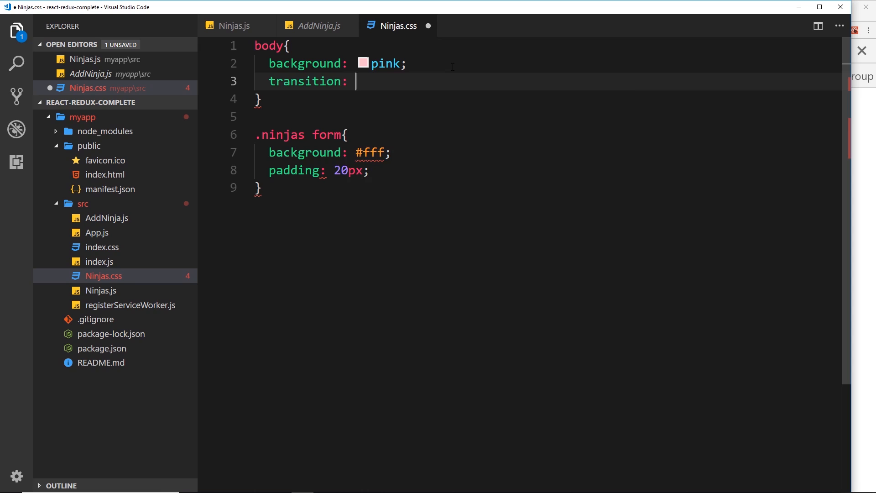
pyautogui.write('all 1s;')
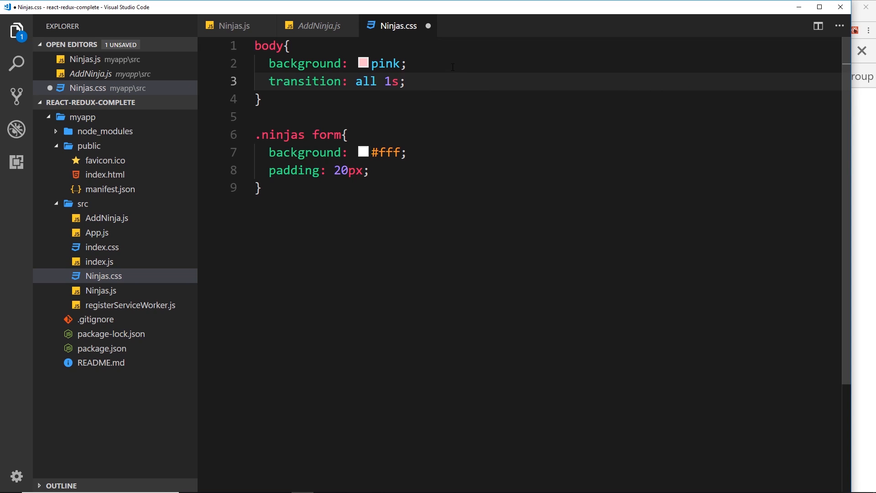
pyautogui.press('ctrl+s')
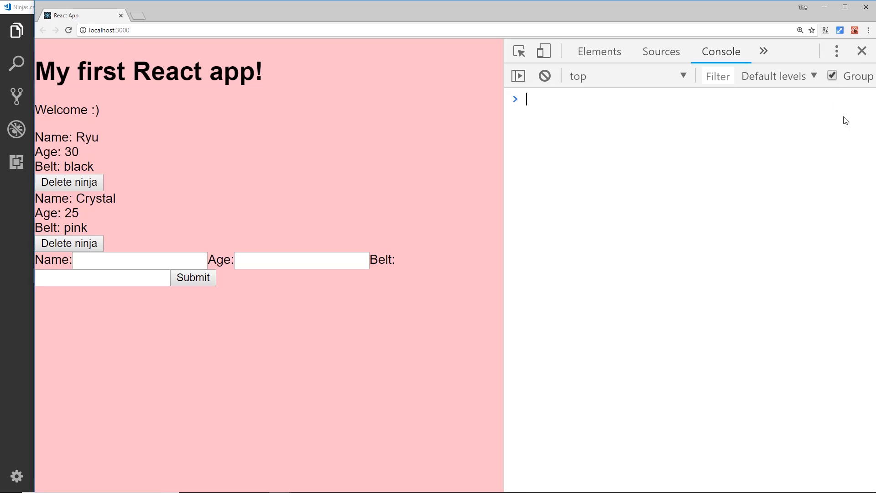
# Inspect the injected style tag showing -webkit- and -o- prefixed transitions, then view index.css.
pyautogui.click(599, 51)
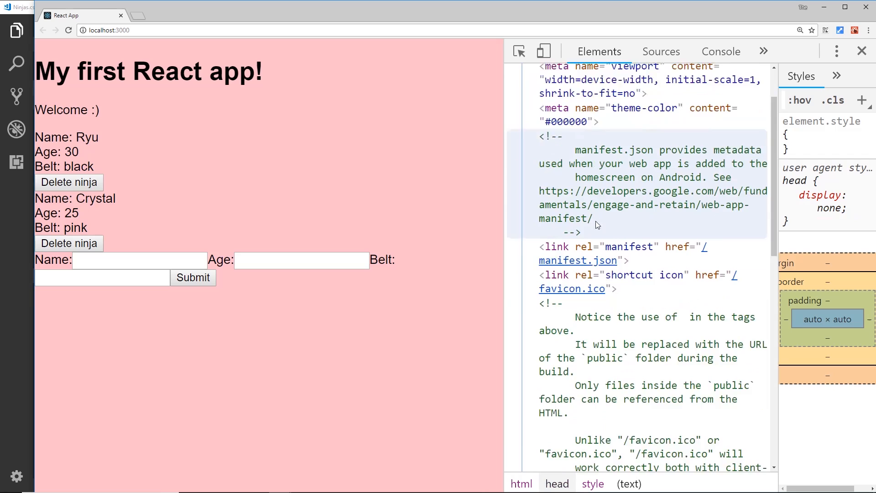
pyautogui.scroll(-3)
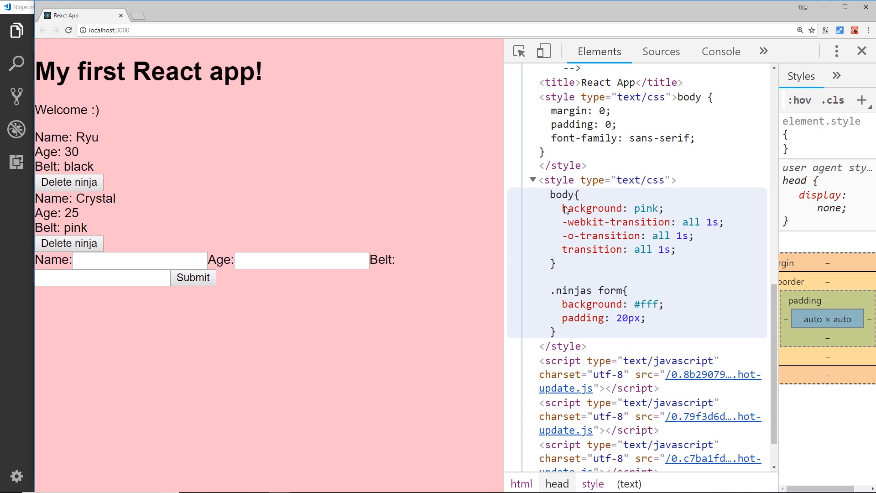
pyautogui.moveTo(569, 253)
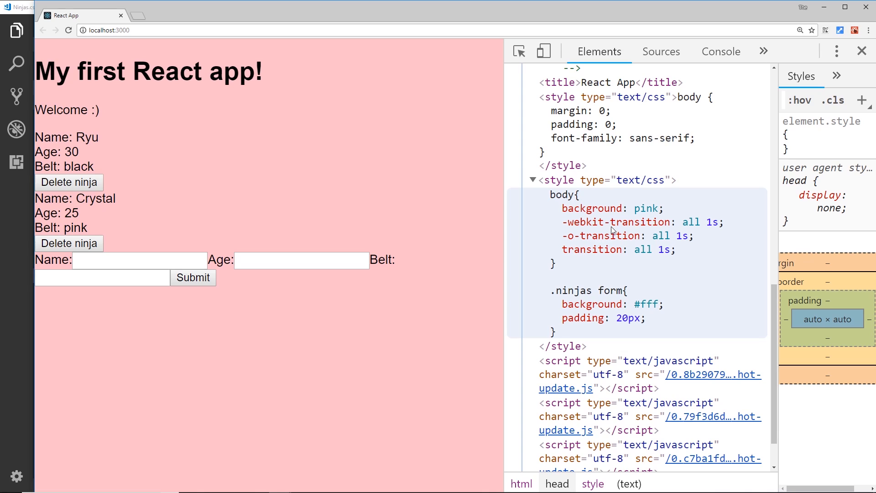
pyautogui.moveTo(618, 228)
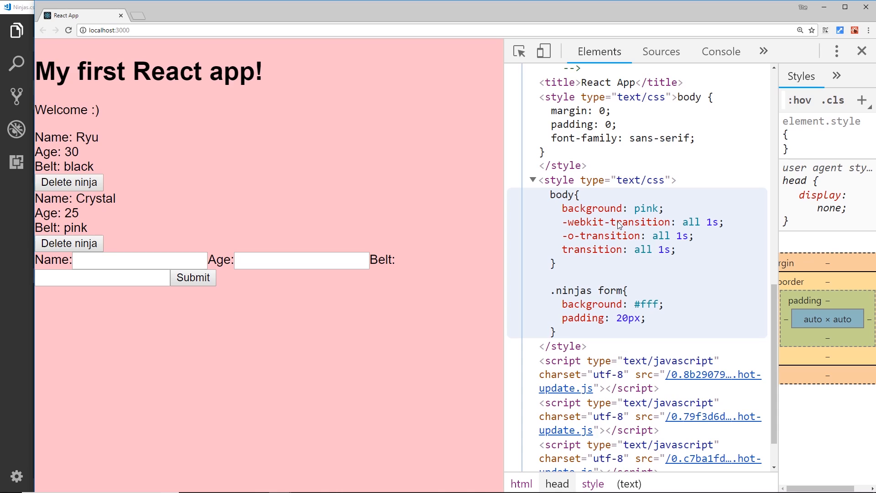
pyautogui.moveTo(623, 228)
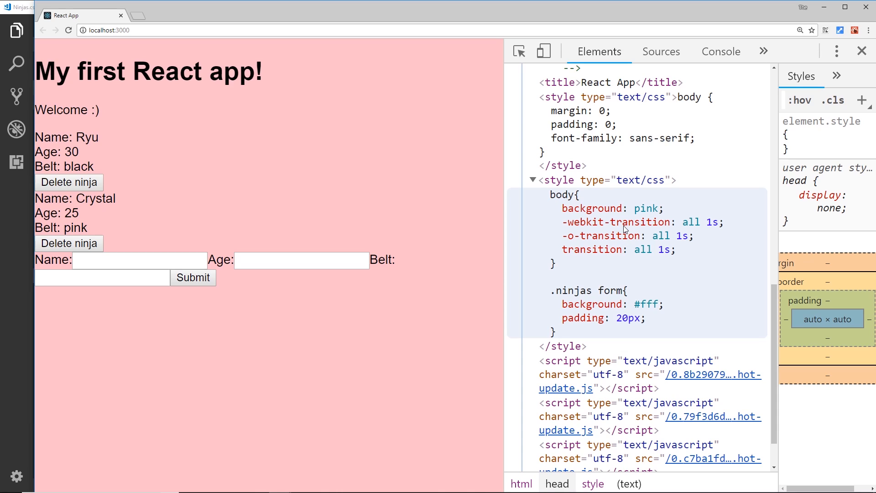
pyautogui.moveTo(624, 231)
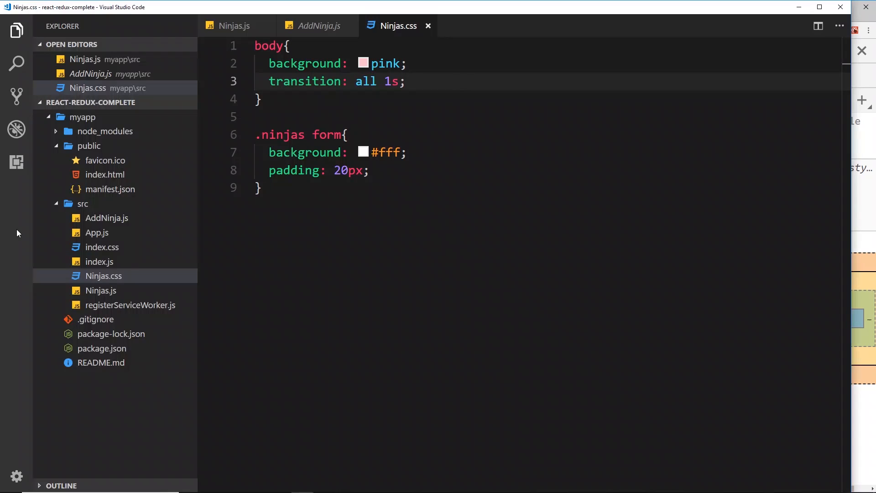
pyautogui.click(101, 247)
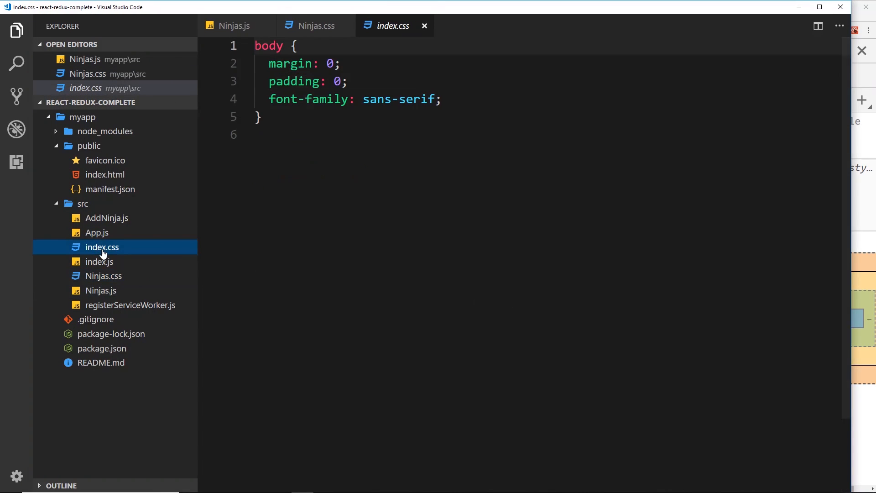